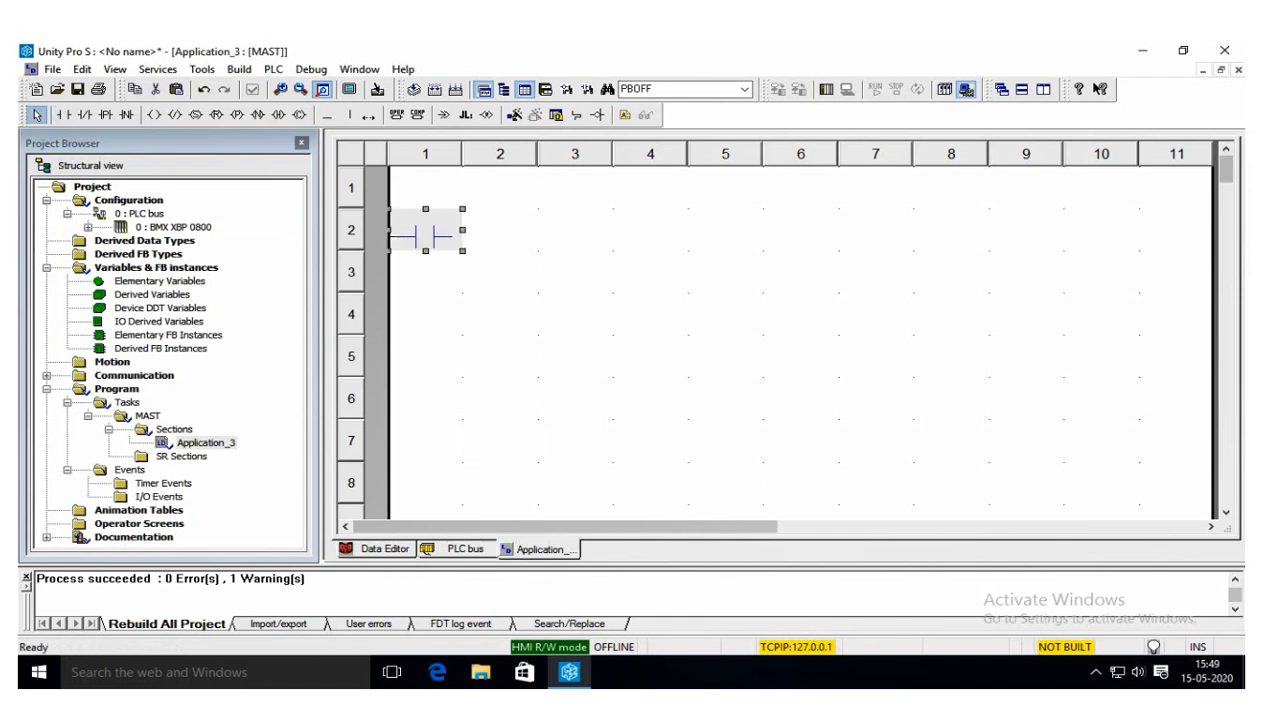
# Assign the variable PBON to the new normally open contact
pyautogui.doubleClick(424, 230)
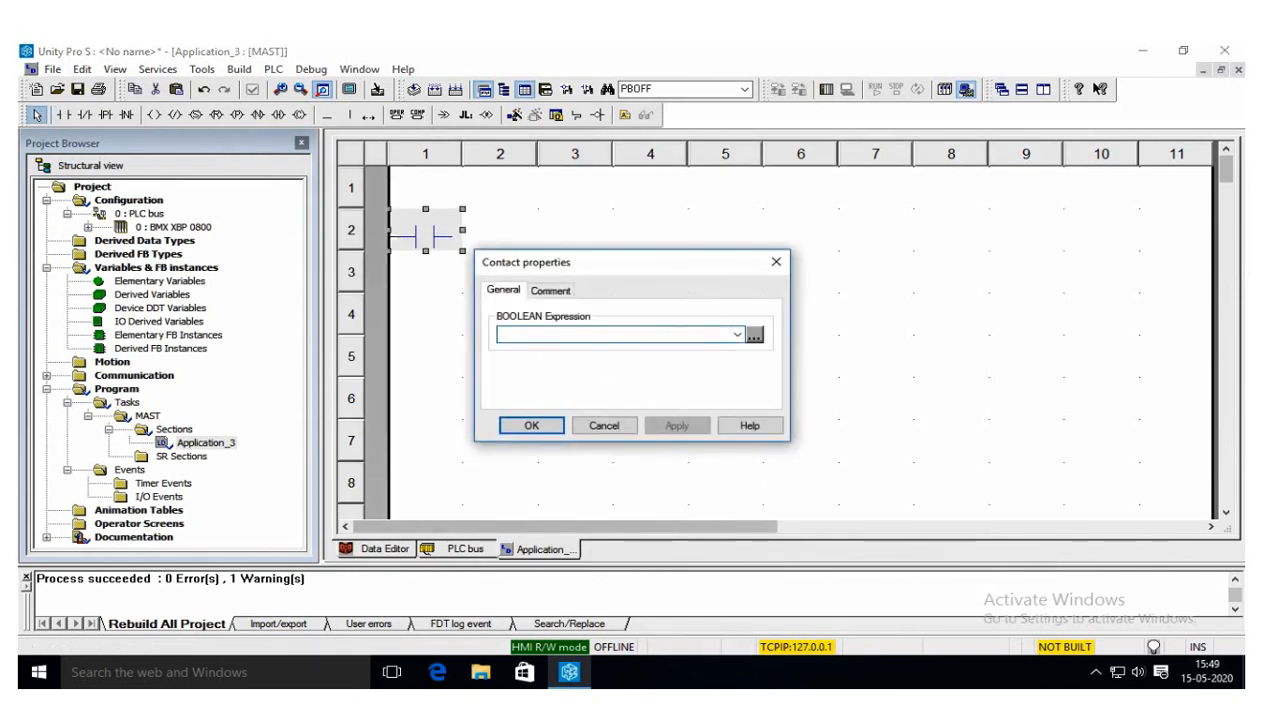
pyautogui.click(753, 334)
pyautogui.write('PBON')
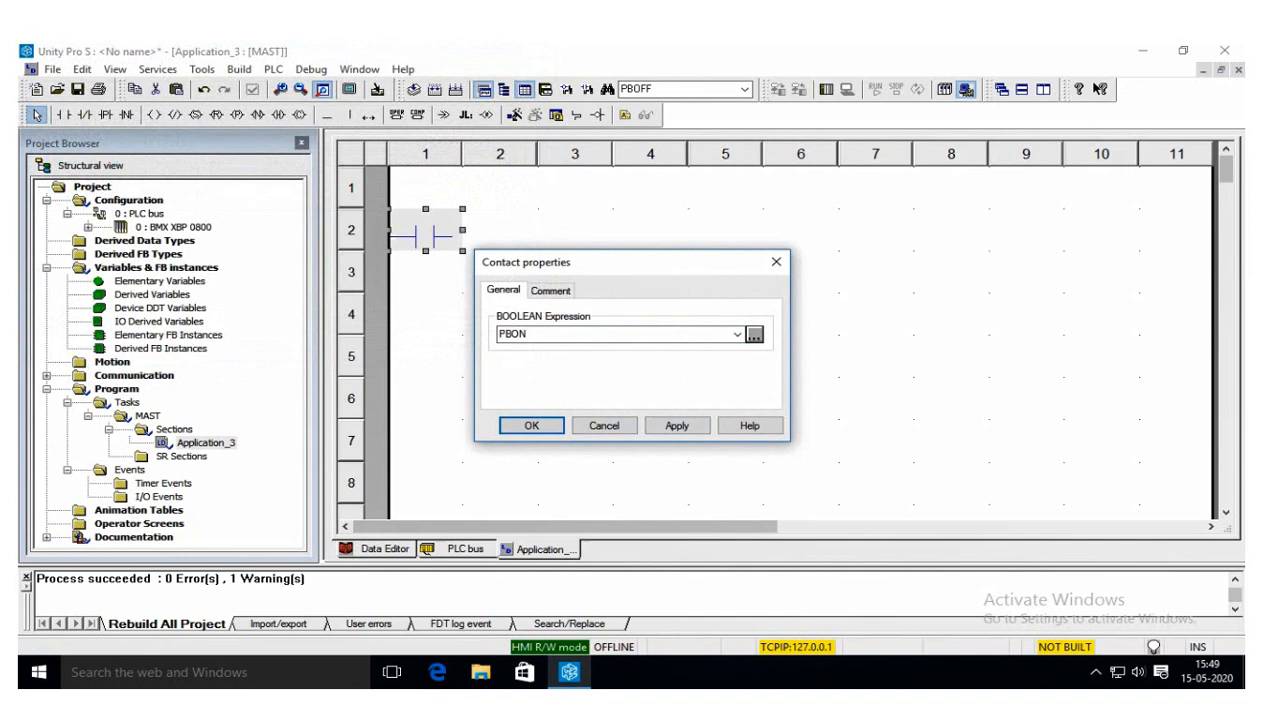
pyautogui.click(676, 425)
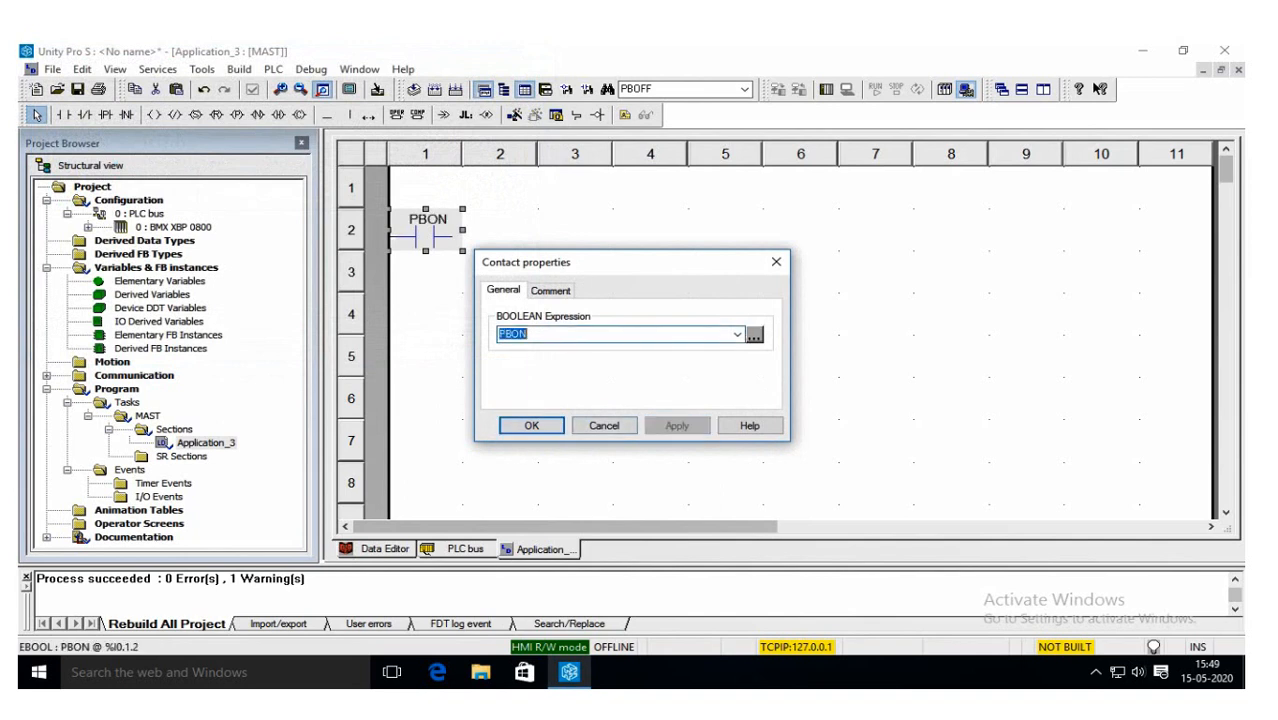
pyautogui.click(531, 425)
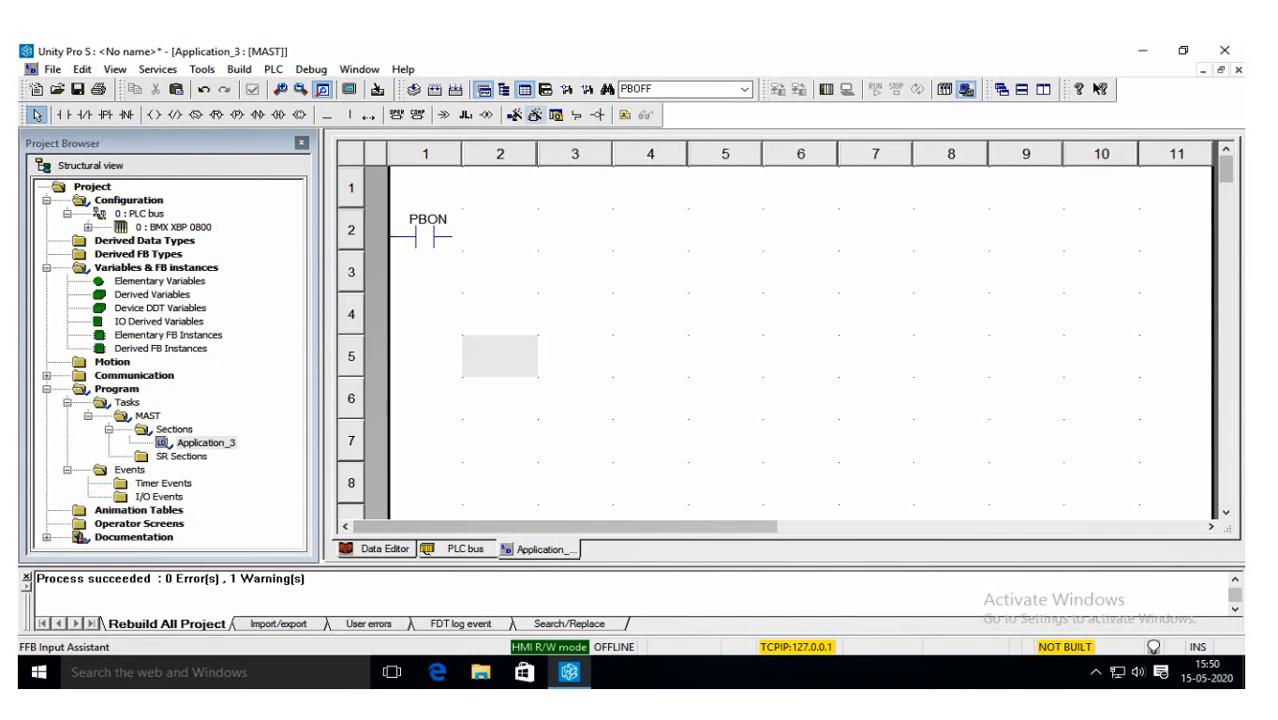
pyautogui.moveTo(628, 114)
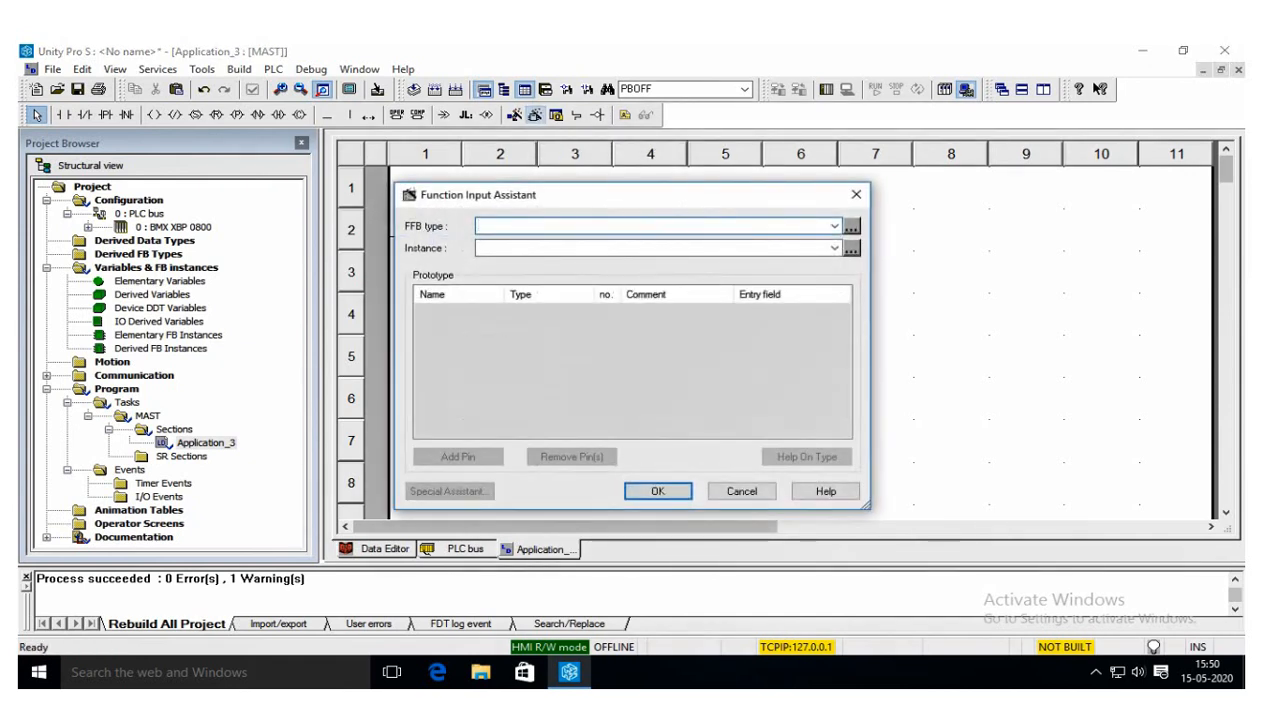
# Place a TON on-delay timer block, instance TON_0, beside the PBON contact
pyautogui.write('to')
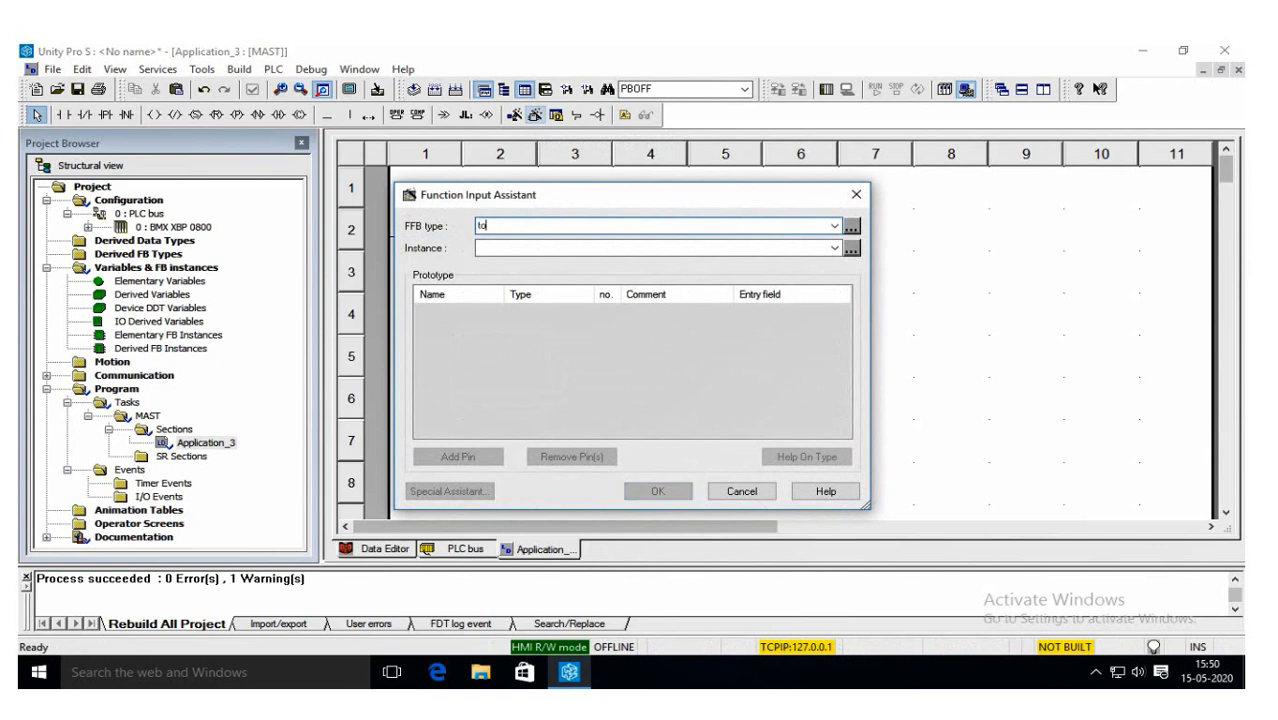
pyautogui.write('TON')
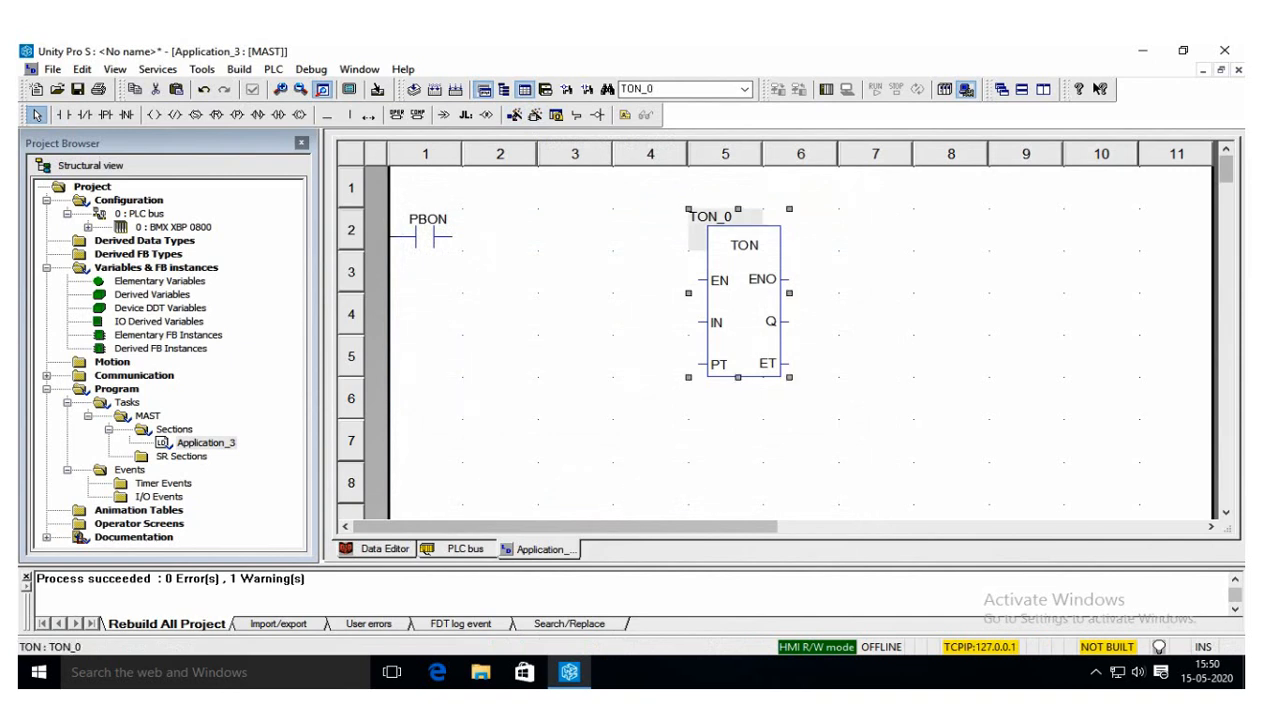
pyautogui.moveTo(1079, 89)
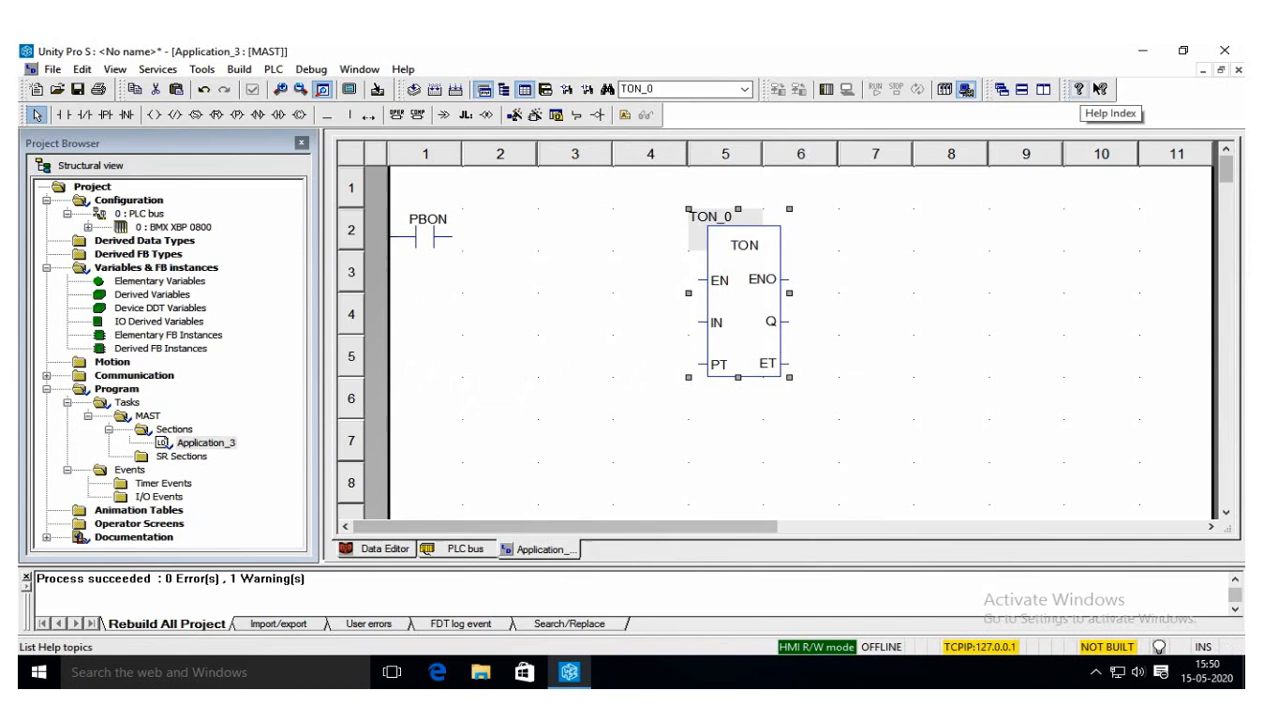
# Open the online help, browse its index, then close it
pyautogui.click(1109, 113)
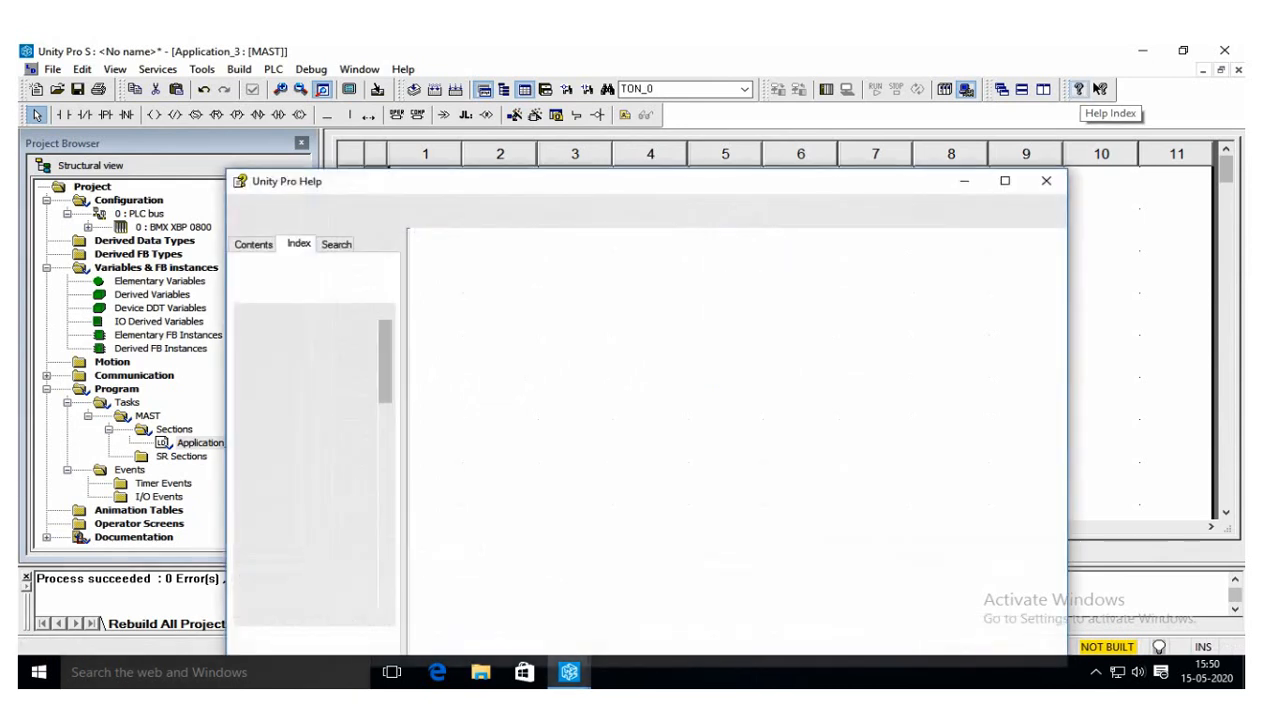
pyautogui.click(298, 243)
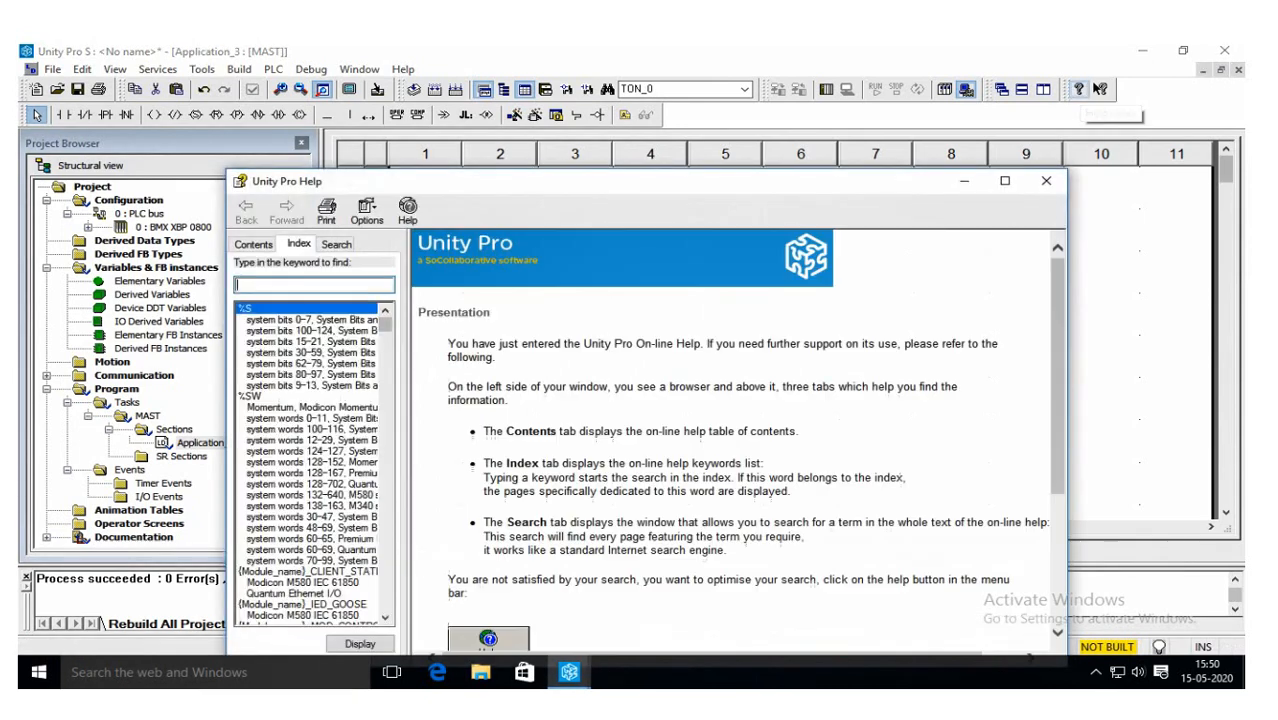
pyautogui.click(1046, 181)
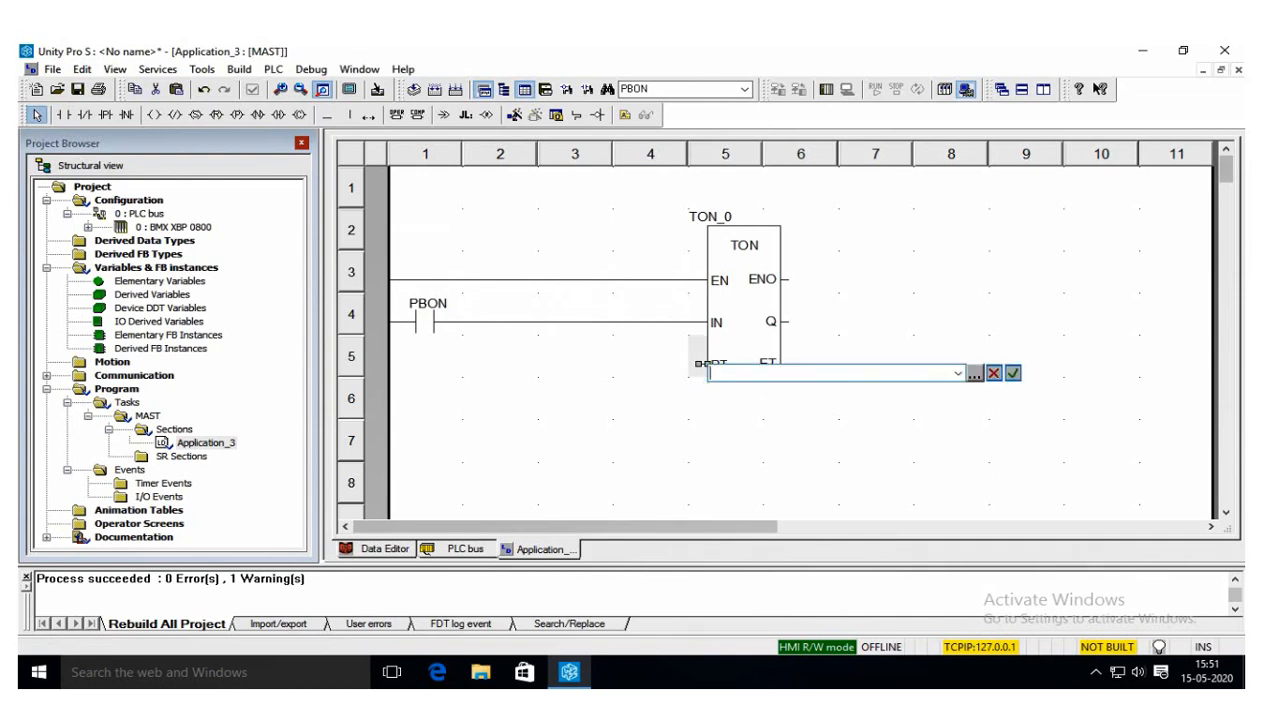
# Set TON_0's preset time input PT to t#10s
pyautogui.write('10')
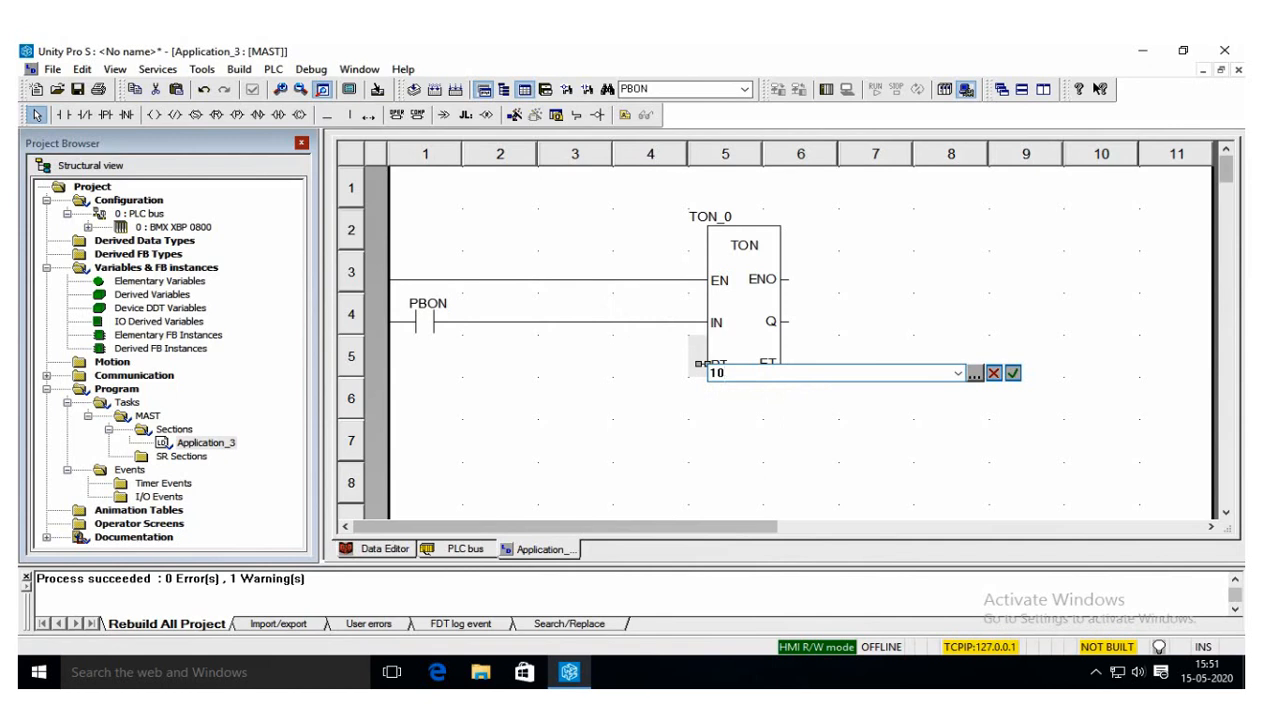
pyautogui.write('s')
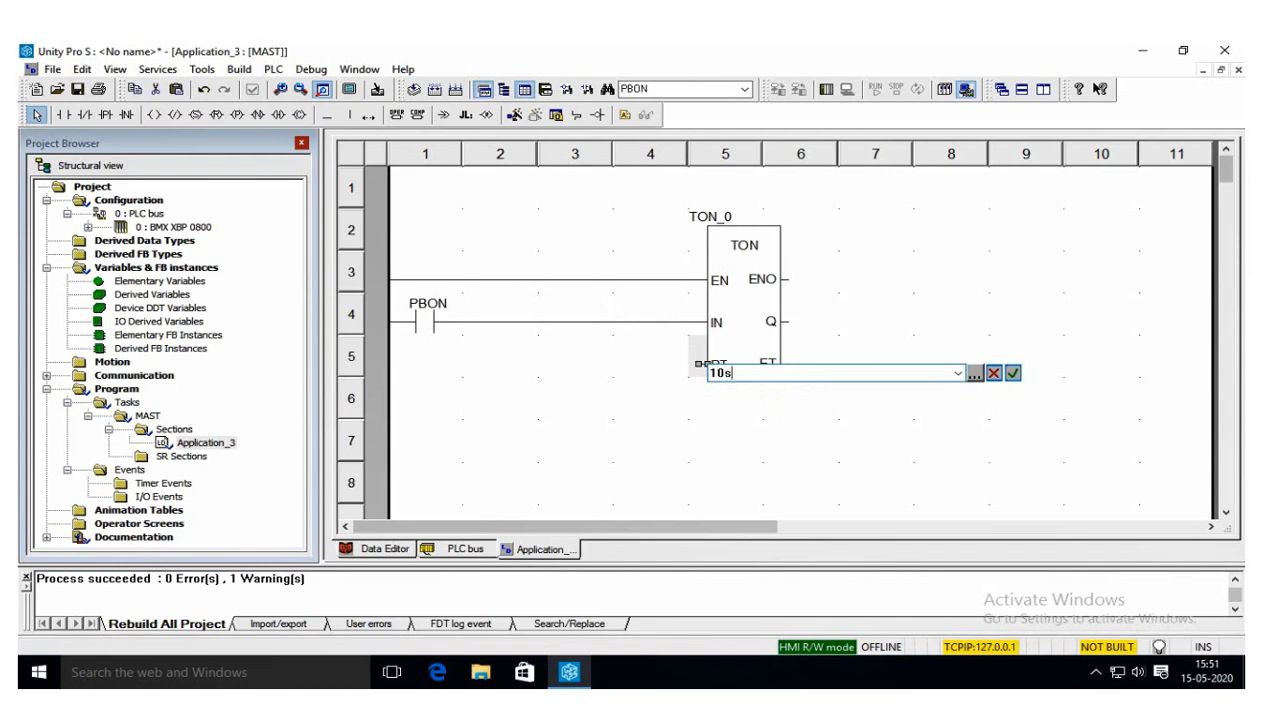
pyautogui.click(1012, 372)
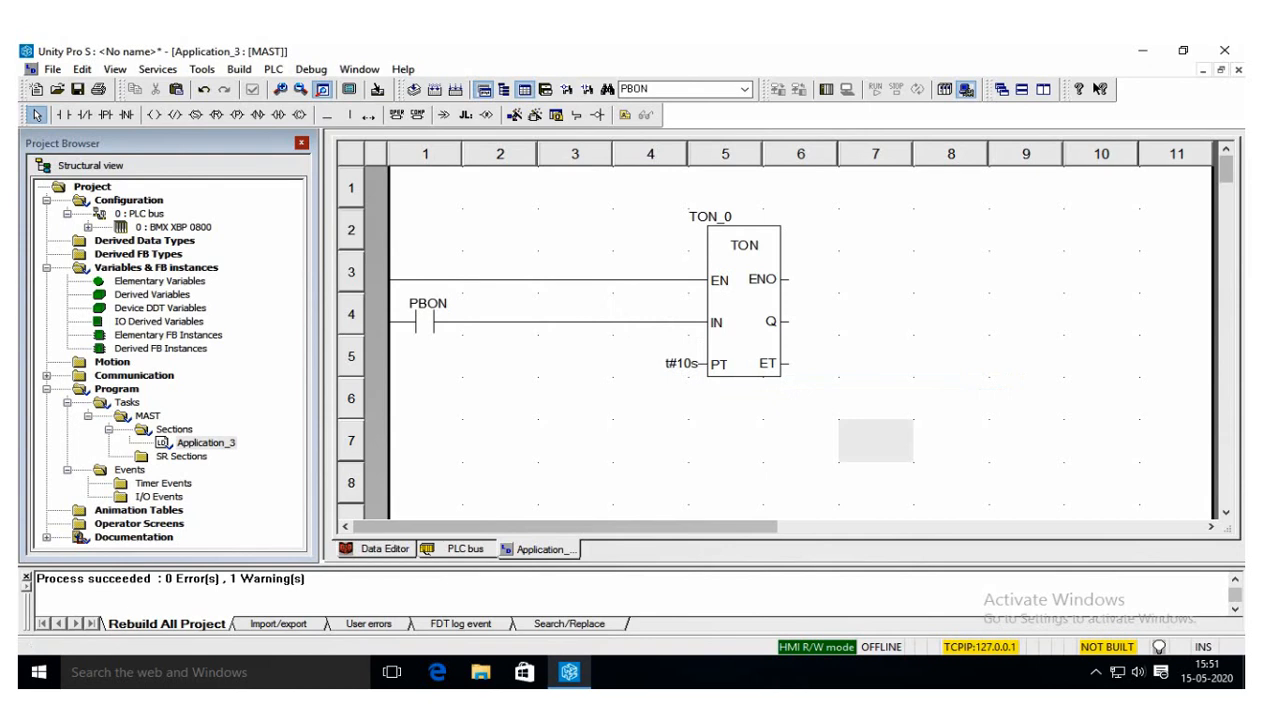
pyautogui.moveTo(788, 321)
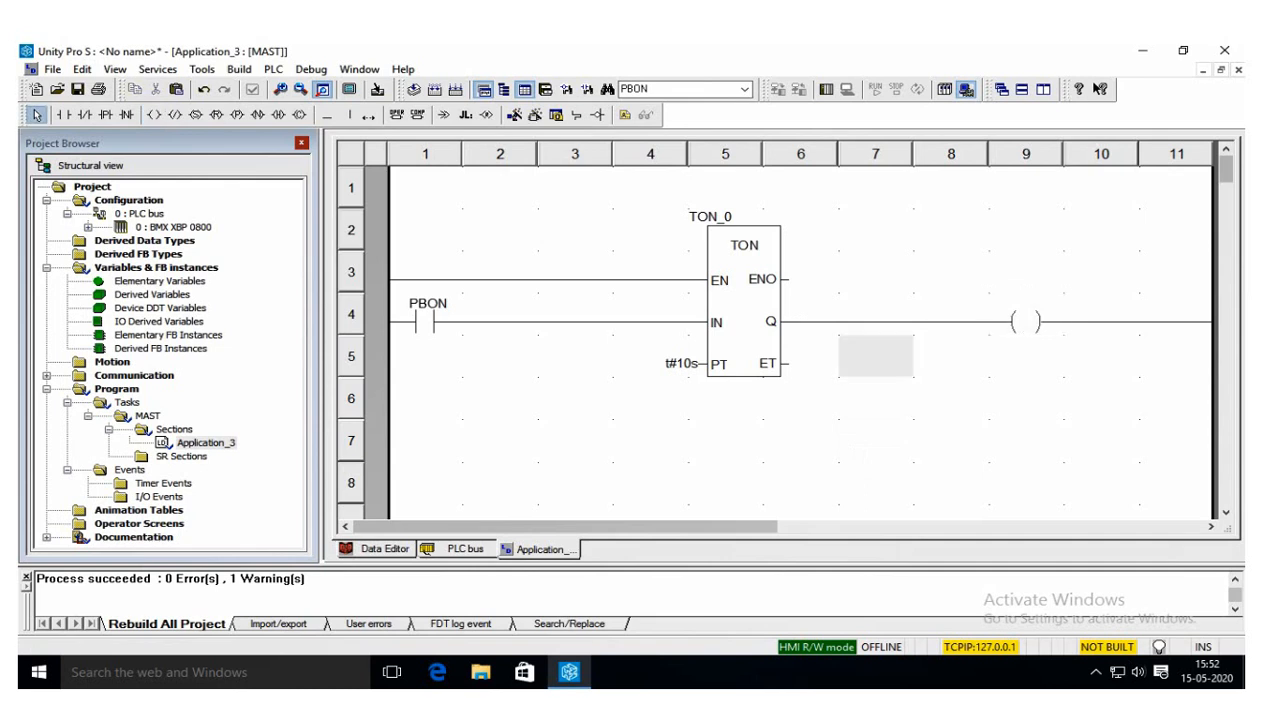
# Assign the LON variable to the coil on TON_0's Q output
pyautogui.doubleClick(1025, 322)
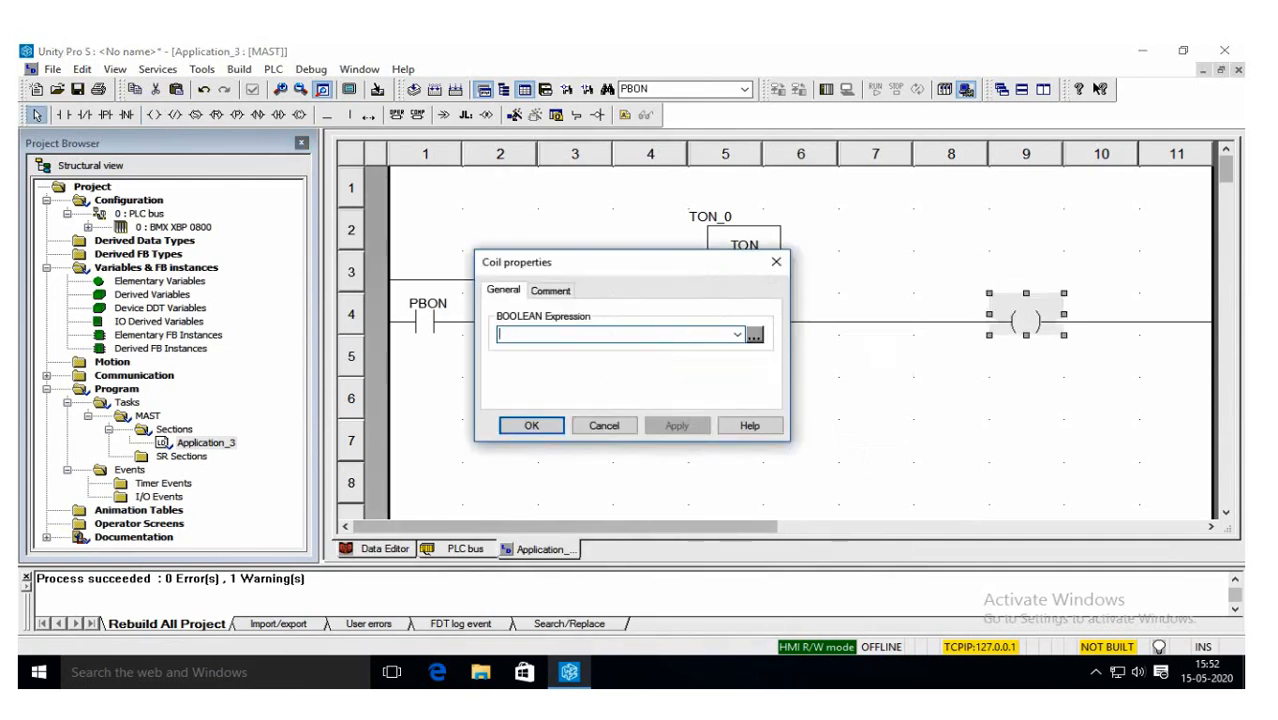
pyautogui.click(753, 334)
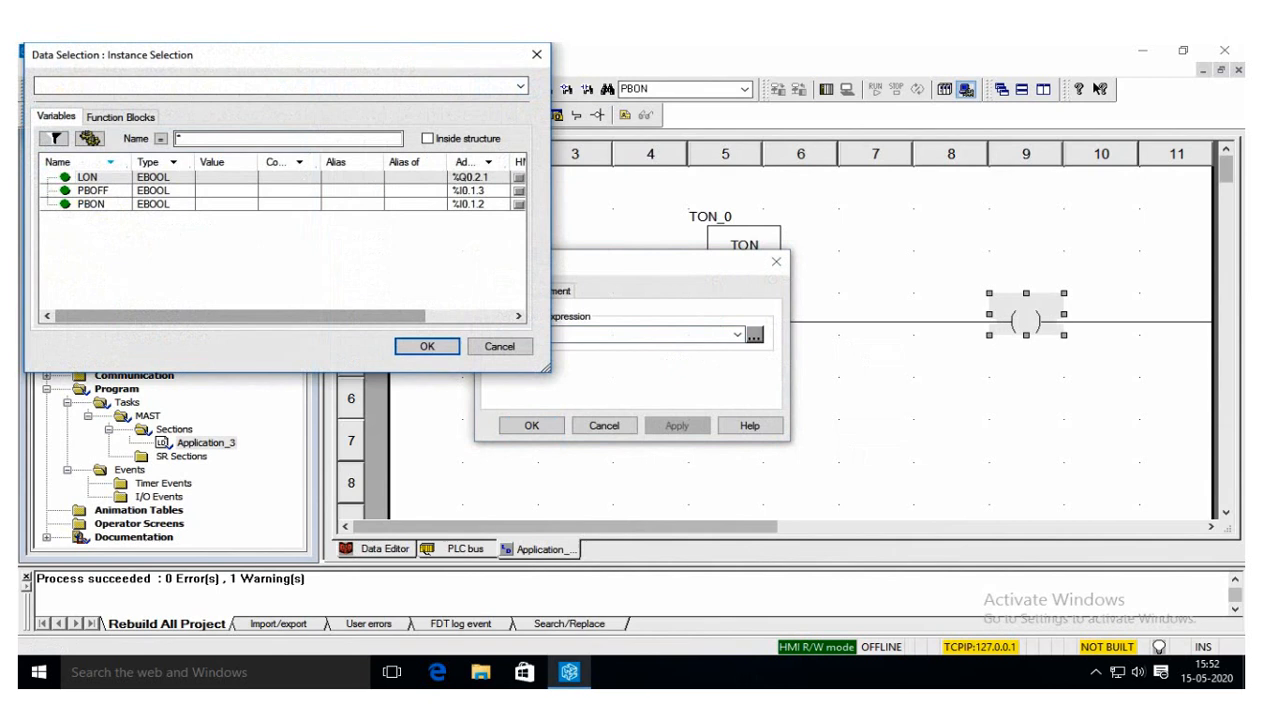
pyautogui.click(90, 177)
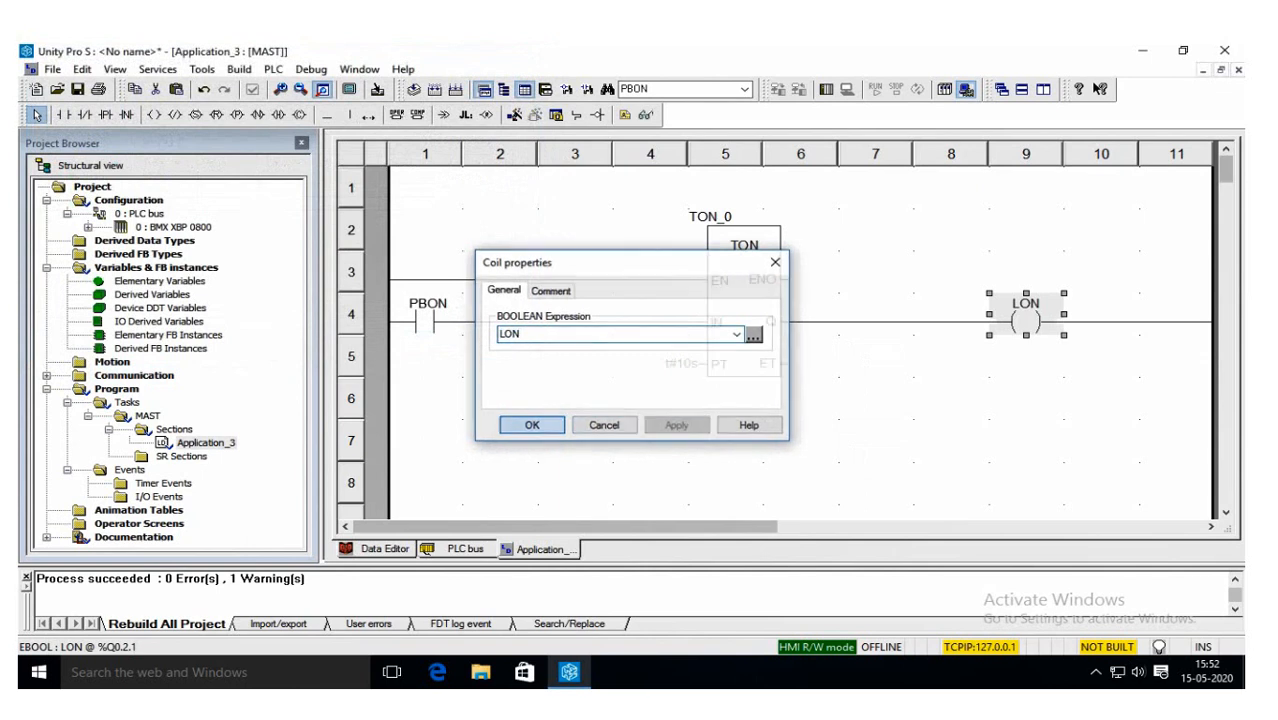
pyautogui.click(532, 424)
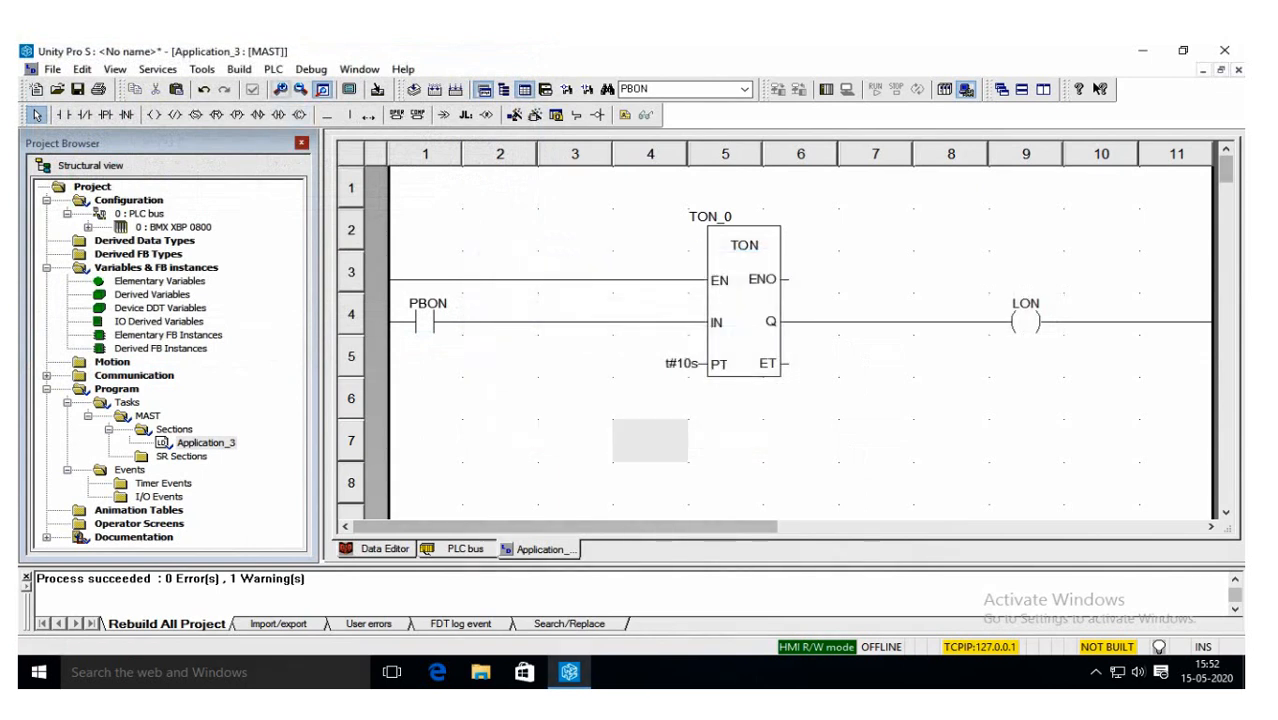
pyautogui.click(238, 69)
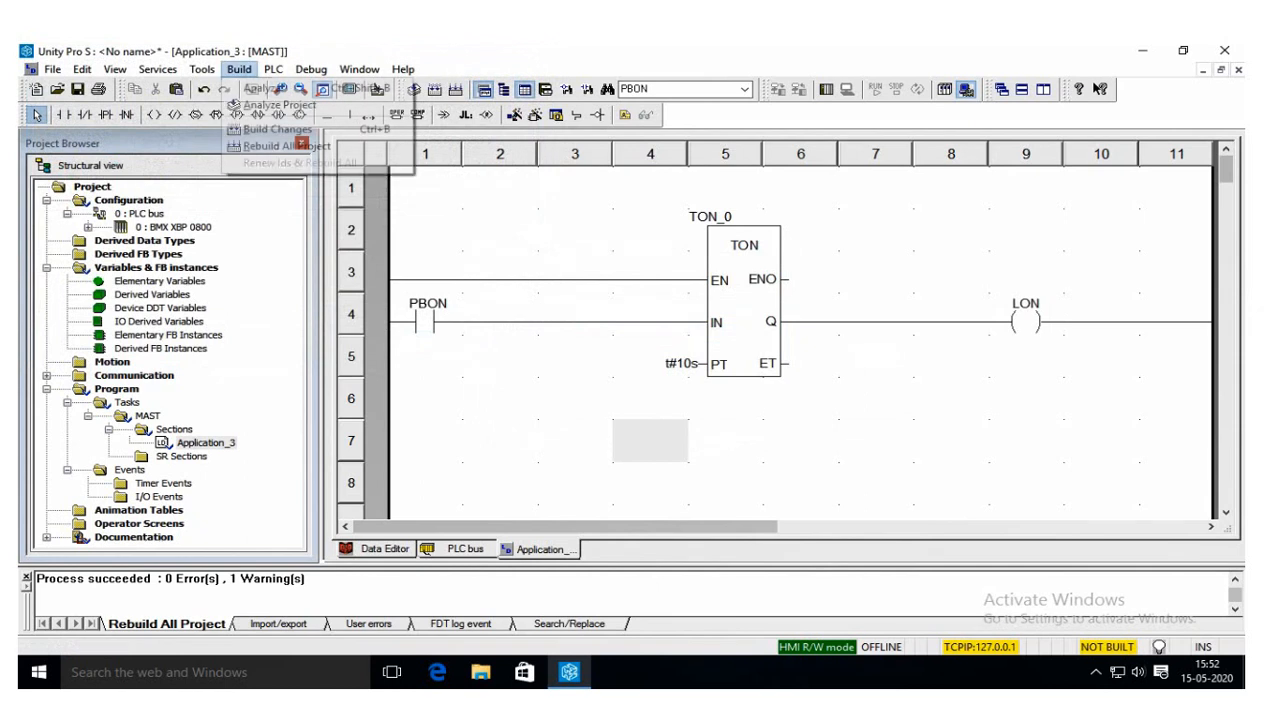
# Build the project changes with zero errors and connect to the simulated PLC
pyautogui.click(276, 129)
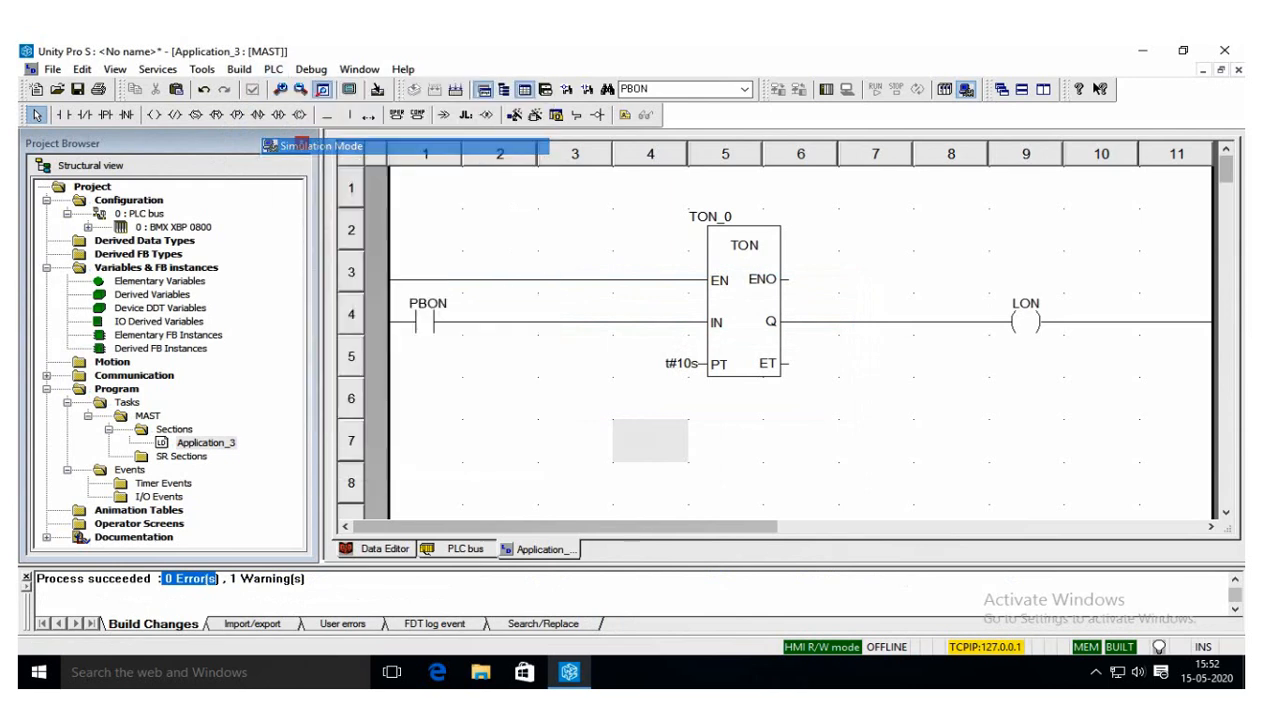
pyautogui.click(272, 69)
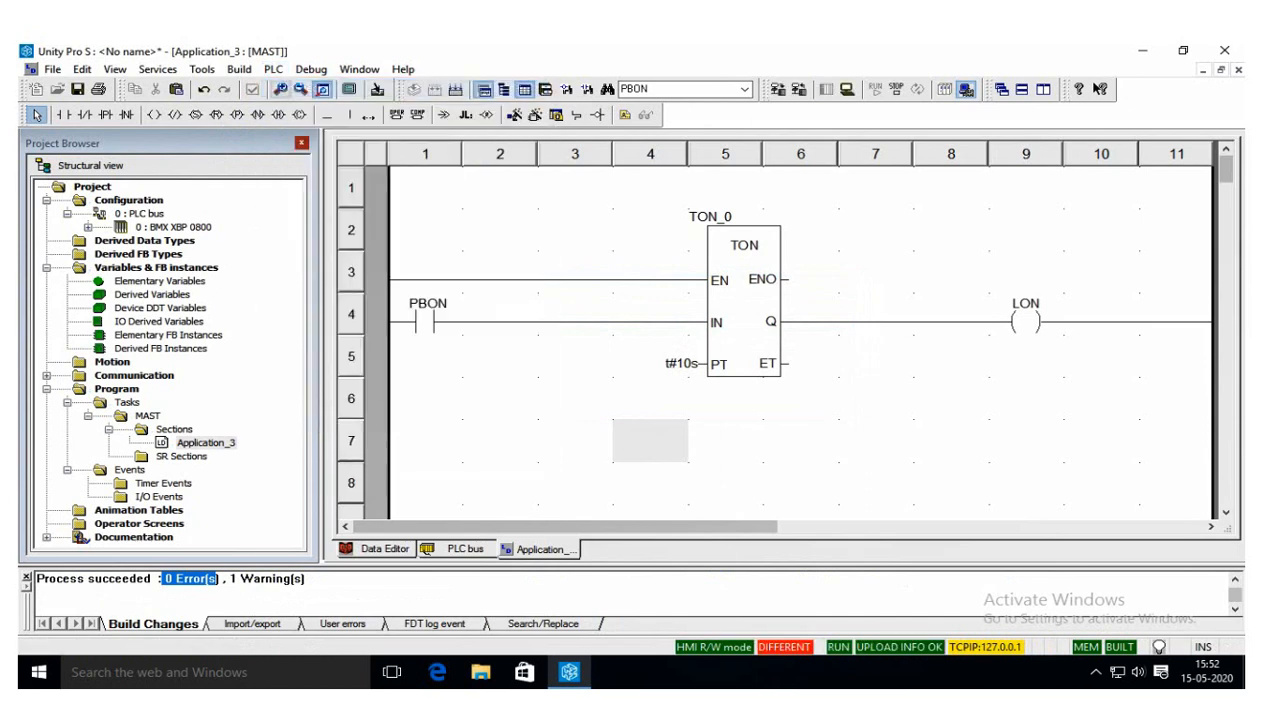
pyautogui.click(272, 68)
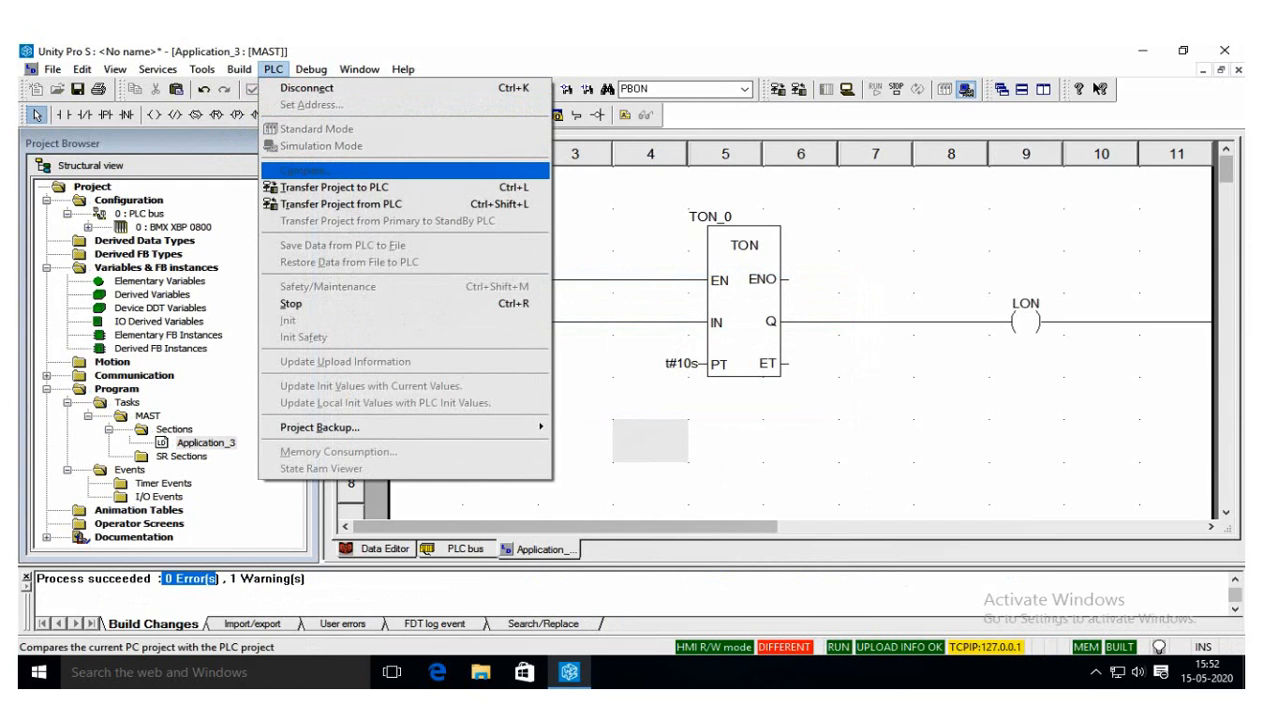
# Transfer the project to the simulated PLC with PLC Run after Transfer enabled
pyautogui.click(333, 187)
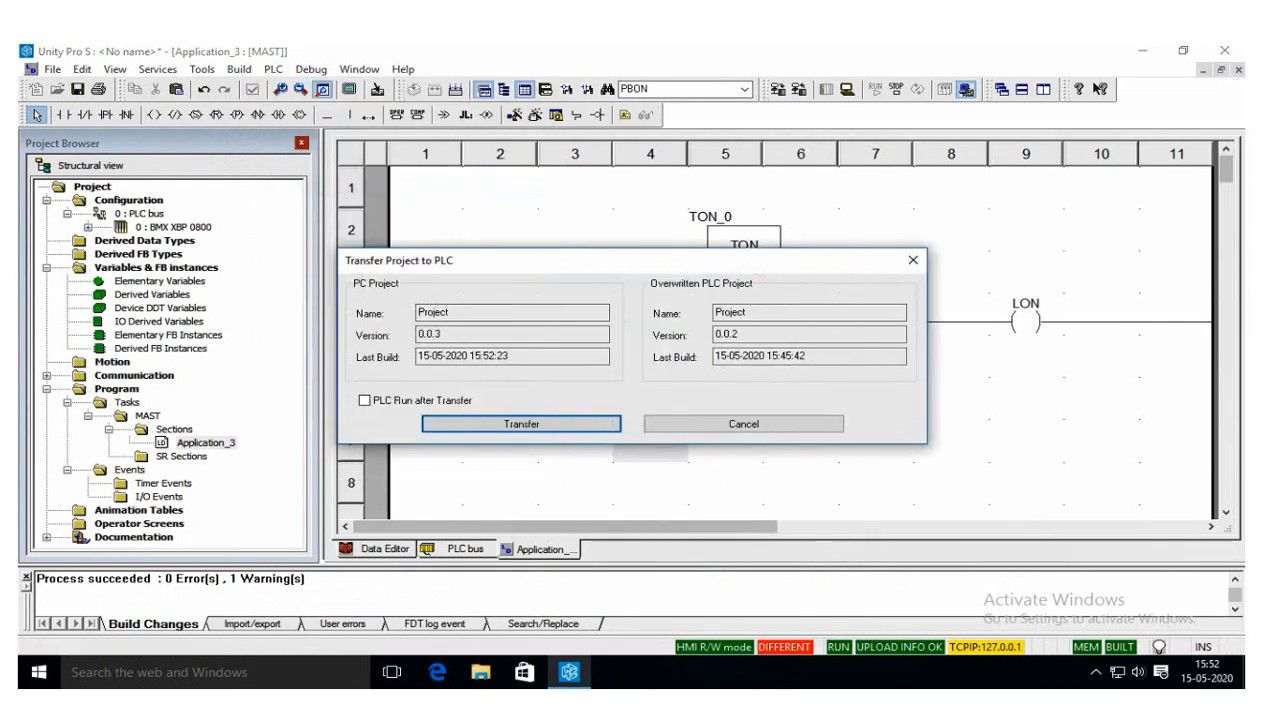
pyautogui.click(365, 400)
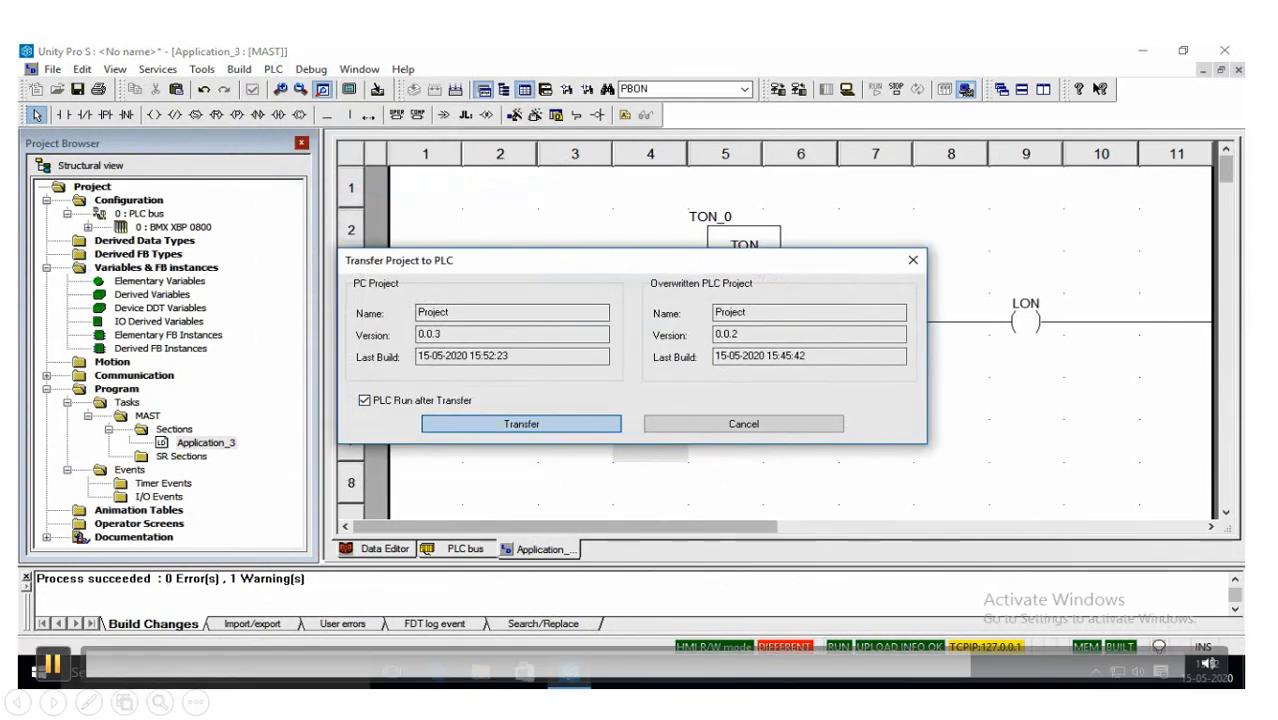
pyautogui.click(520, 423)
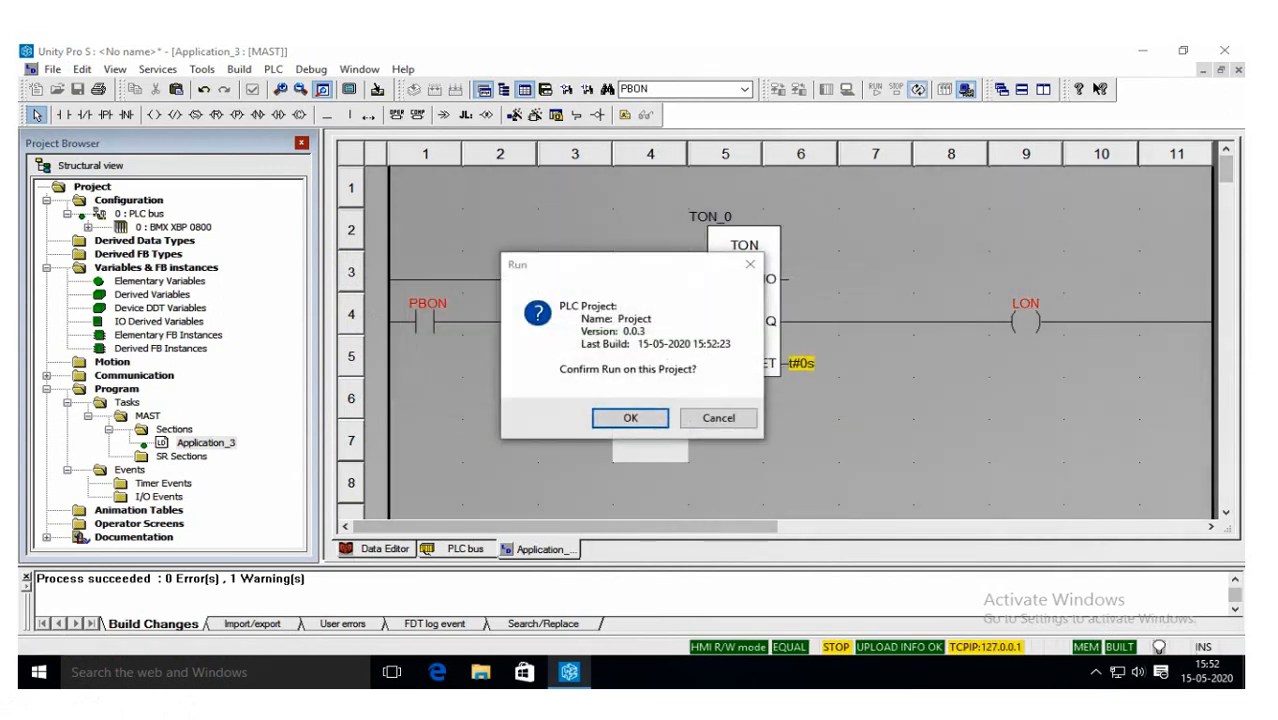
pyautogui.click(629, 418)
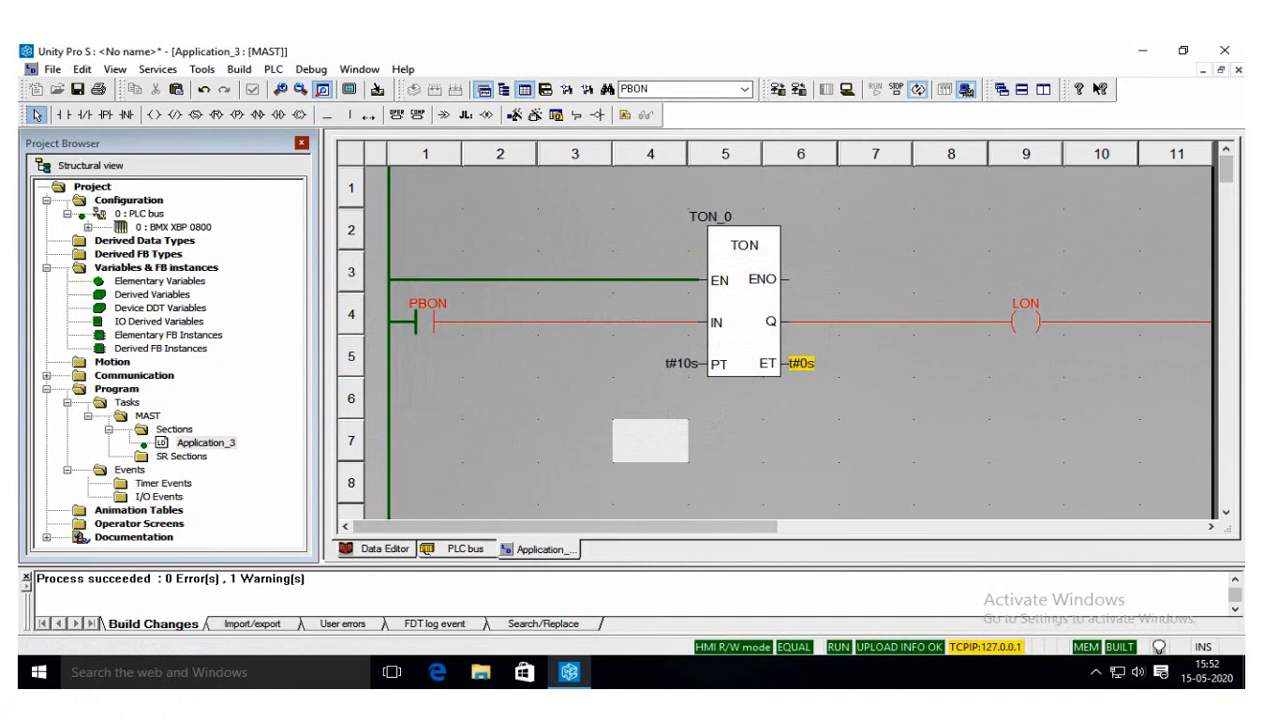
pyautogui.moveTo(428, 318)
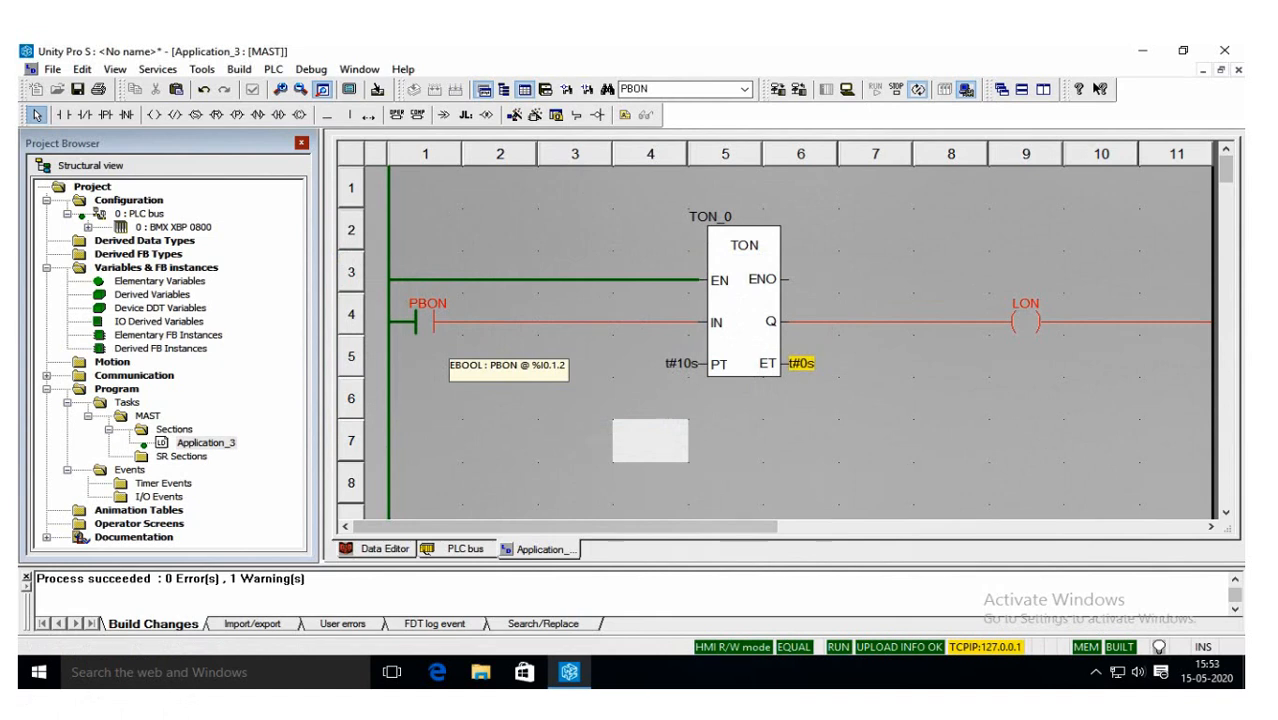
# Select the PBON contact and bring up its context menu for forcing a value
pyautogui.click(427, 315)
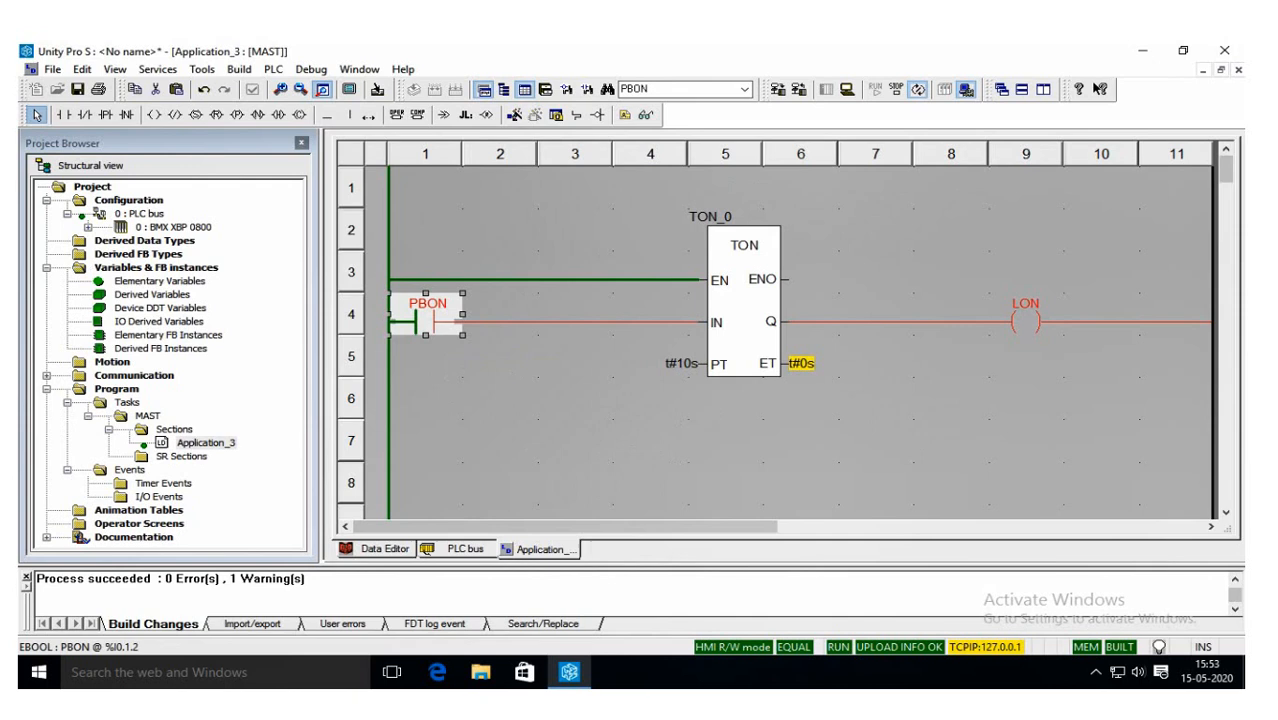
pyautogui.rightClick(427, 315)
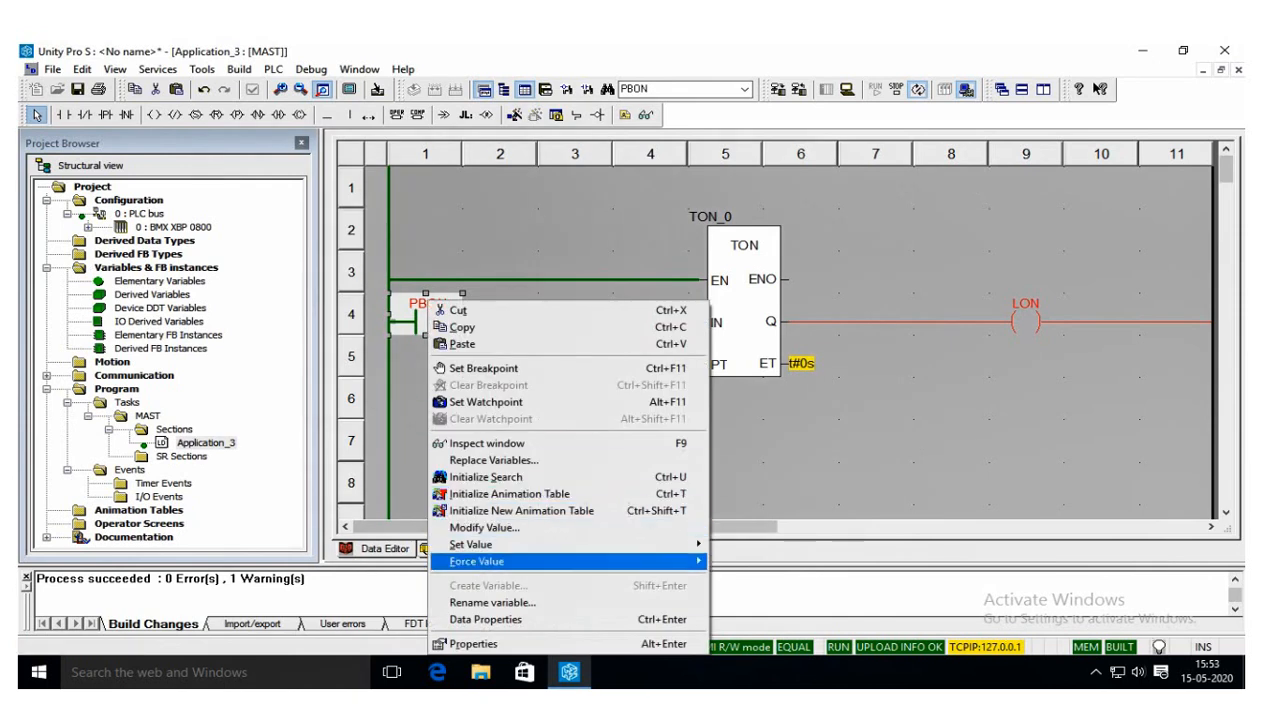